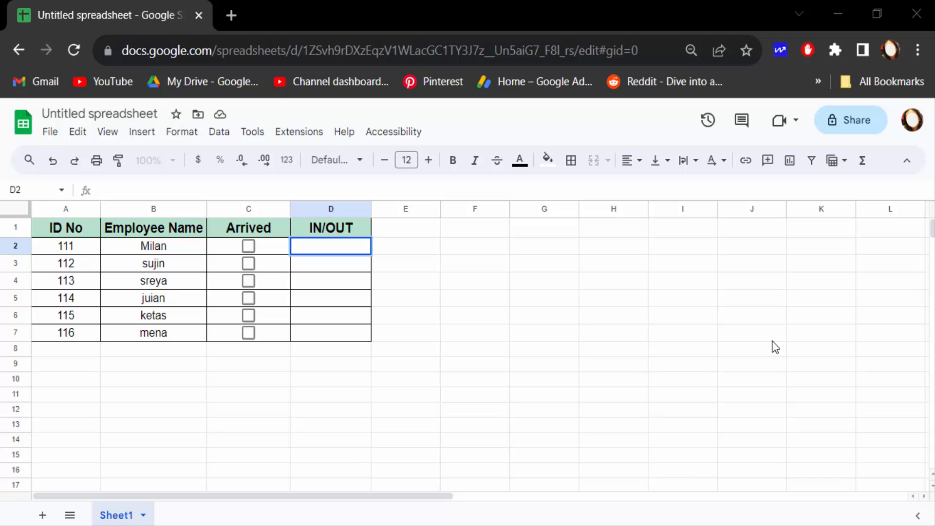
{"action": "mouse_move", "coordinate": [757, 327]}
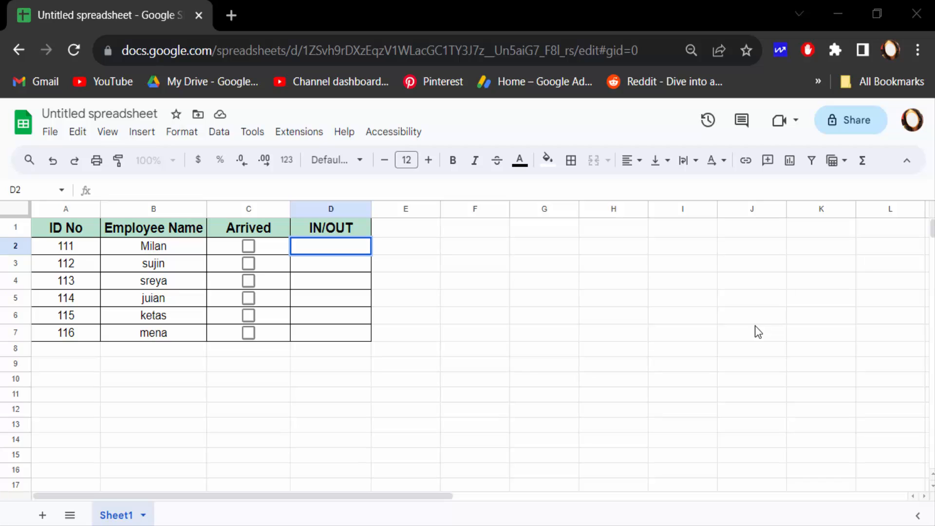
{"action": "mouse_move", "coordinate": [64, 245]}
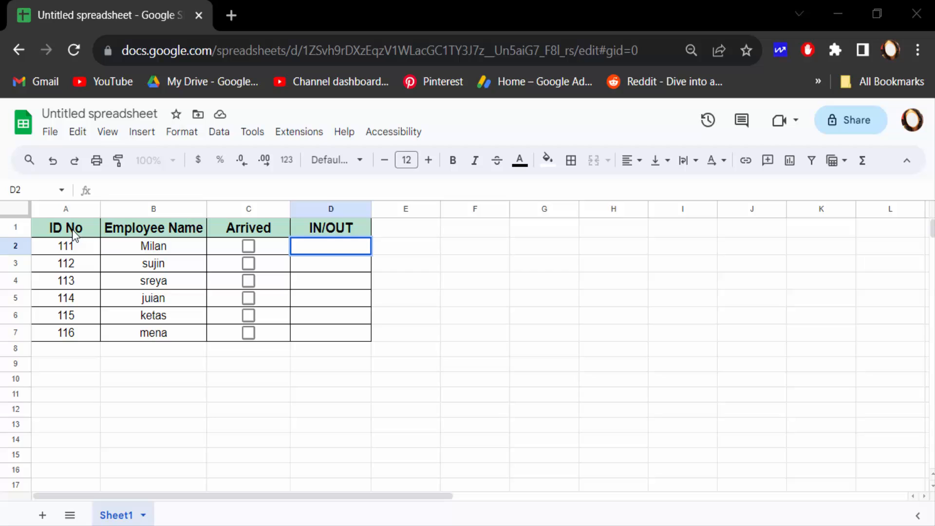
{"action": "mouse_move", "coordinate": [220, 288]}
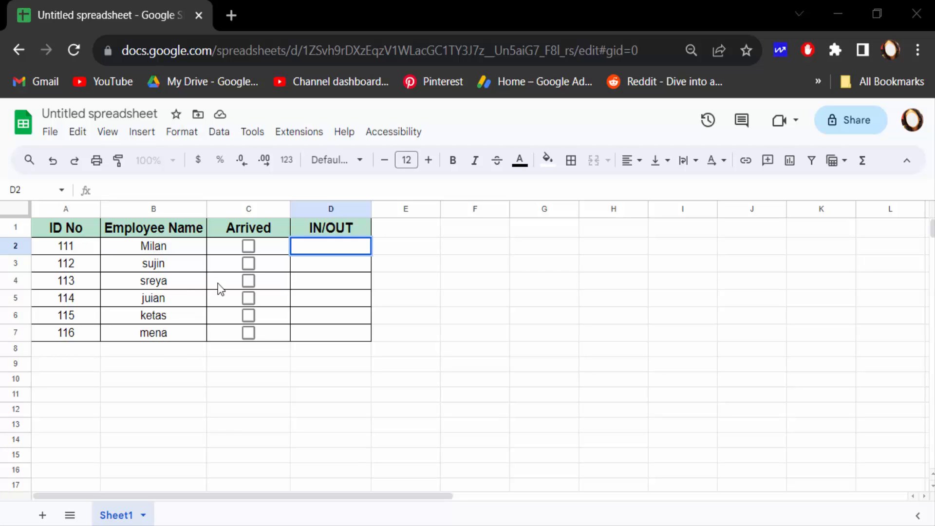
{"action": "mouse_move", "coordinate": [246, 321]}
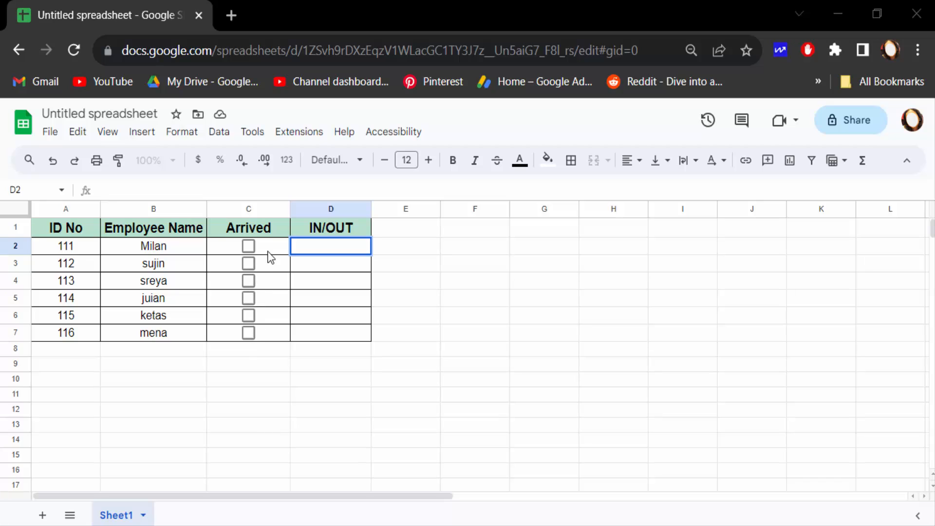
{"action": "mouse_move", "coordinate": [257, 267]}
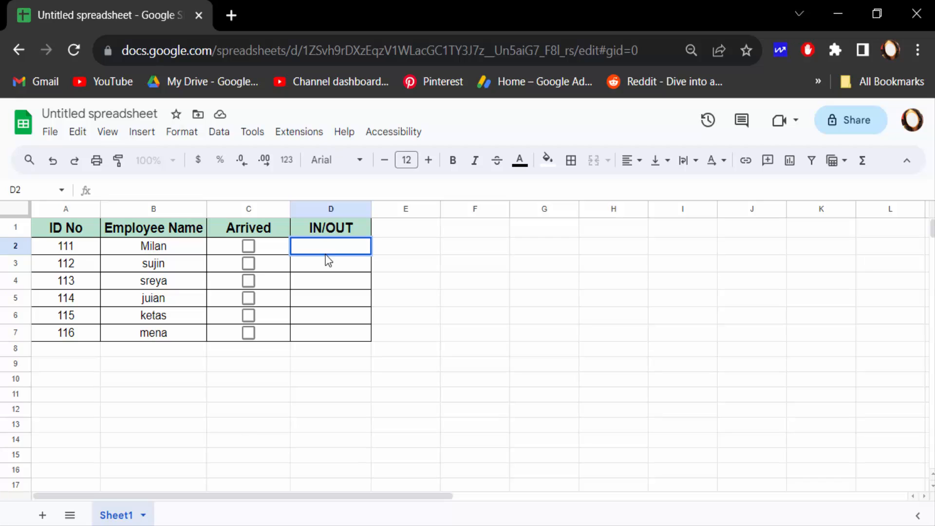
Enter =IF(C2,"in","out") in D2 so Milan's IN/OUT reads out from his Arrived box
{"action": "double_click", "coordinate": [330, 246]}
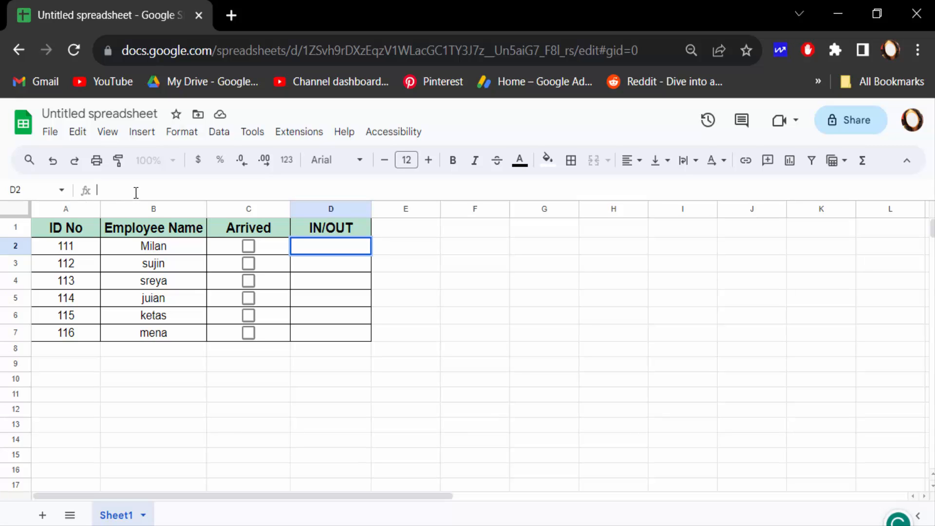
{"action": "type", "text": "="}
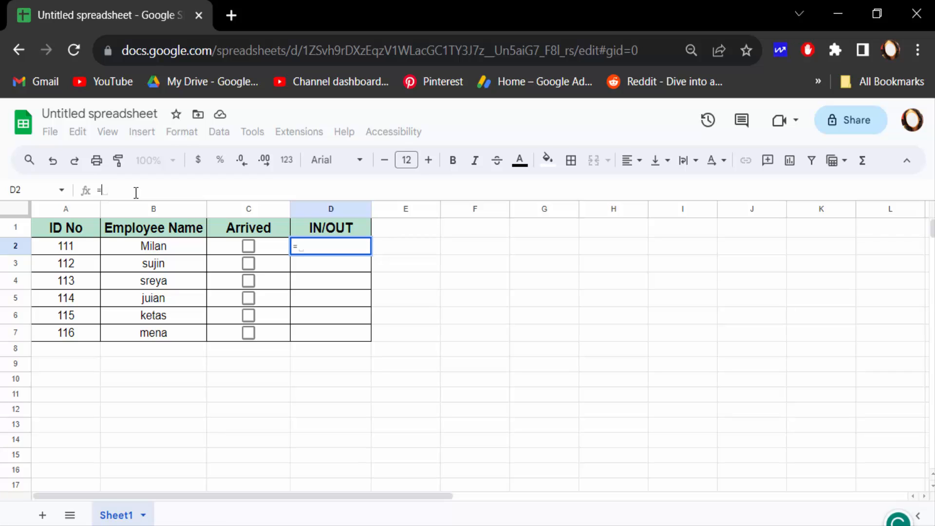
{"action": "type", "text": "if"}
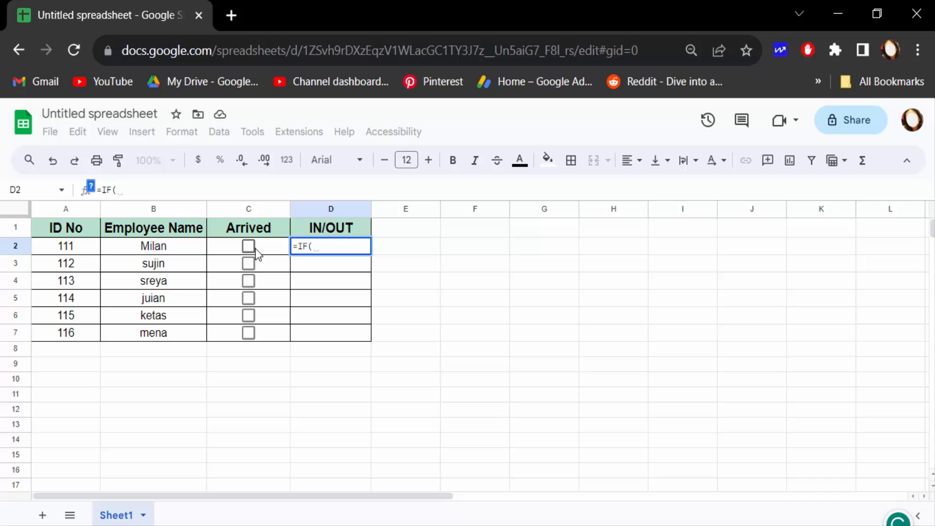
{"action": "mouse_move", "coordinate": [250, 253]}
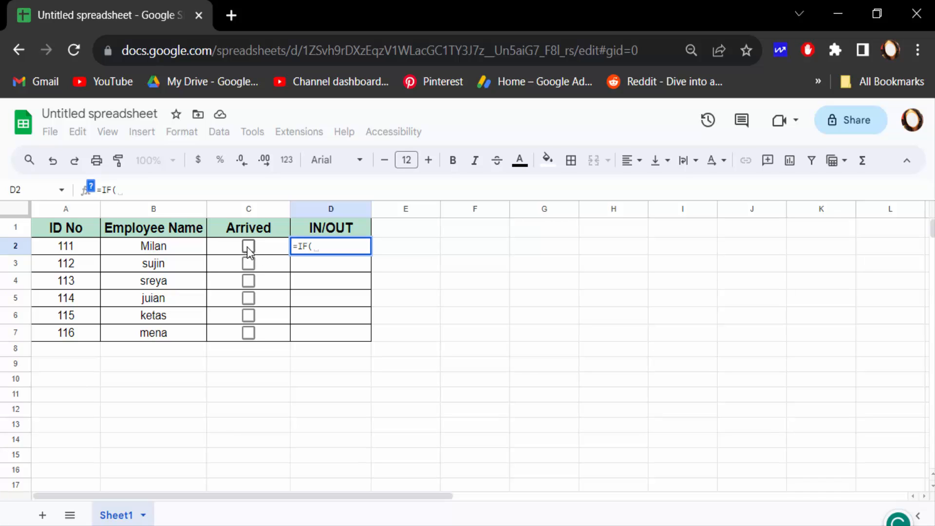
{"action": "left_click", "coordinate": [248, 246]}
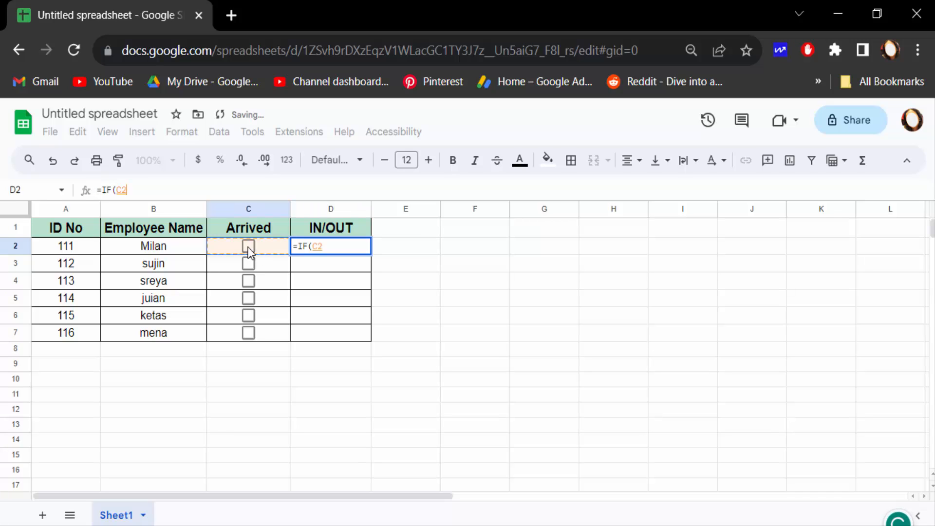
{"action": "type", "text": ","}
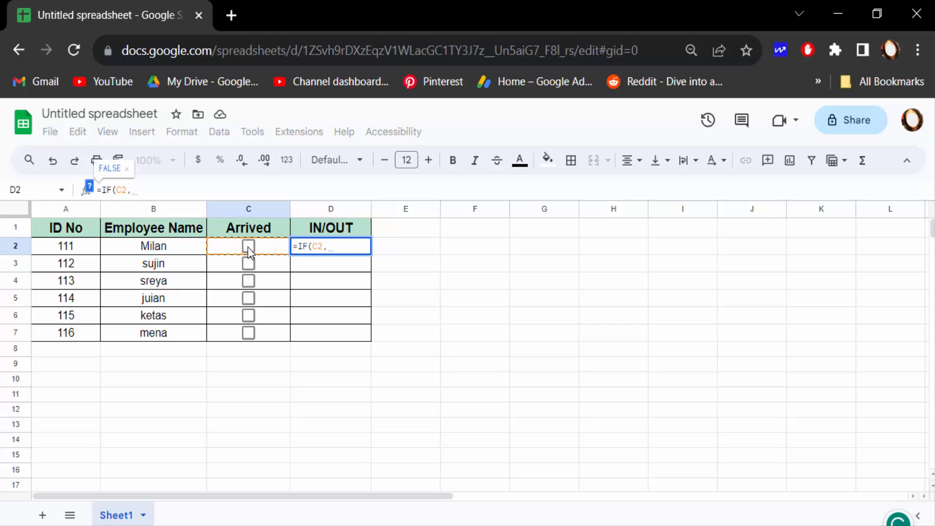
{"action": "type", "text": "\"i"}
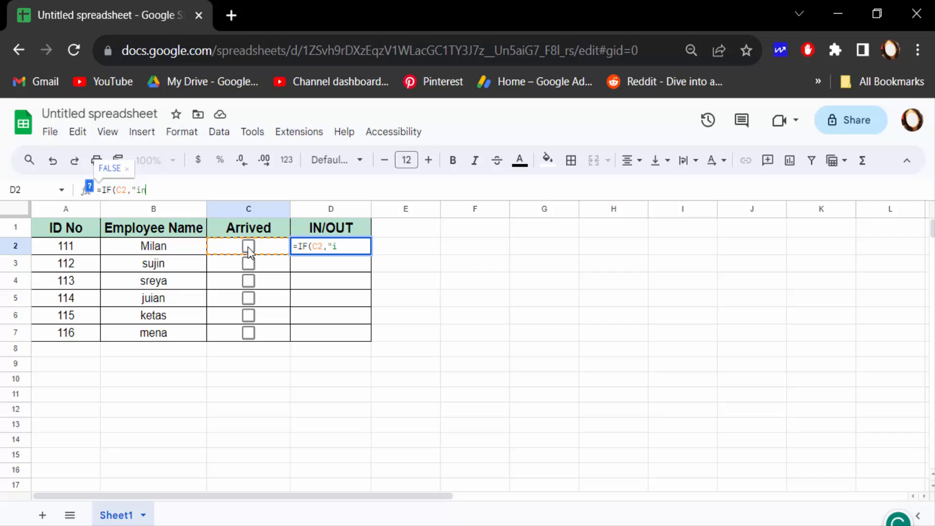
{"action": "type", "text": "n"}
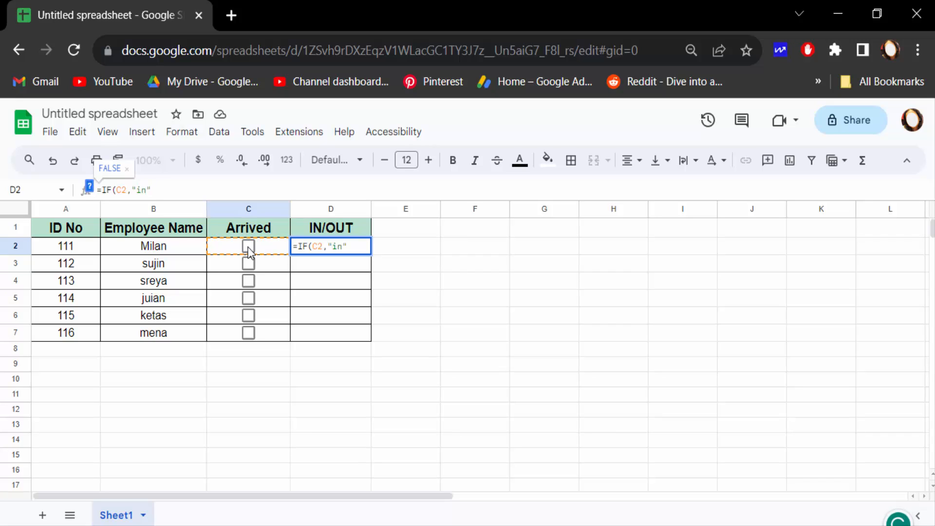
{"action": "type", "text": ","}
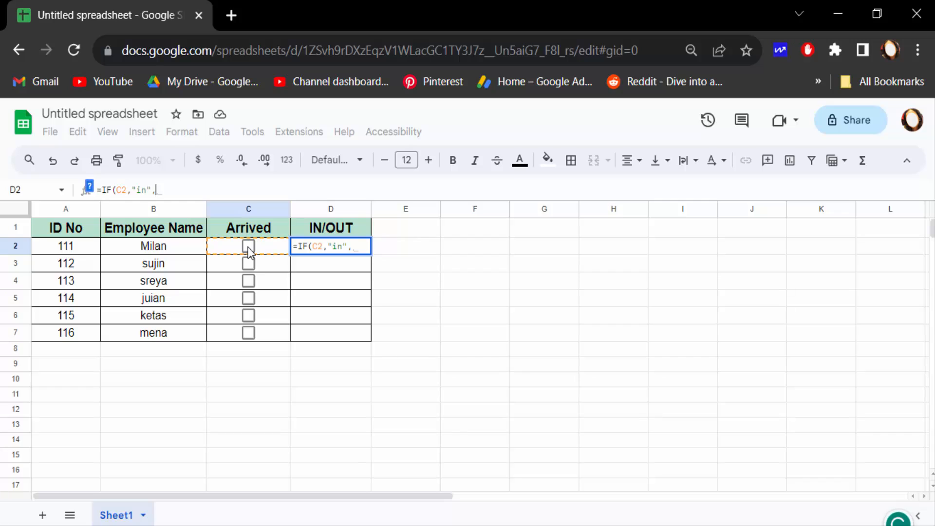
{"action": "type", "text": "\""}
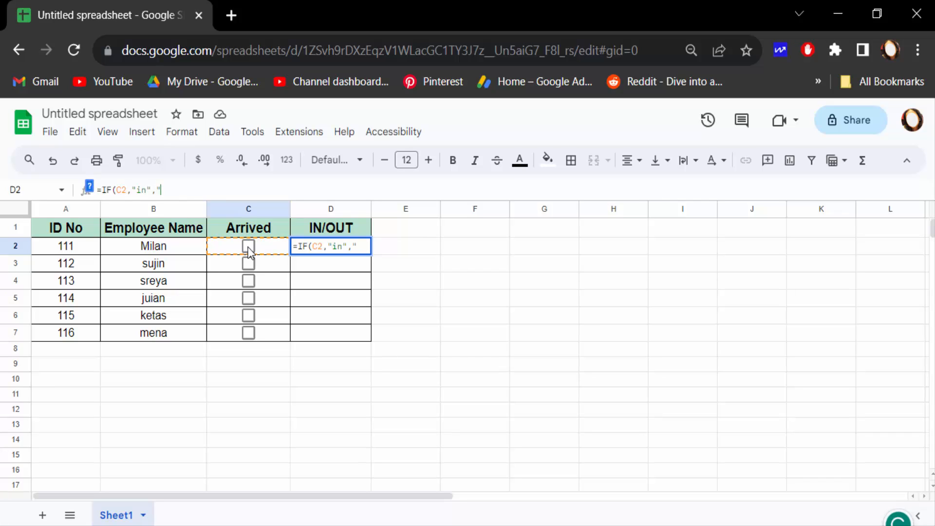
{"action": "type", "text": "out"}
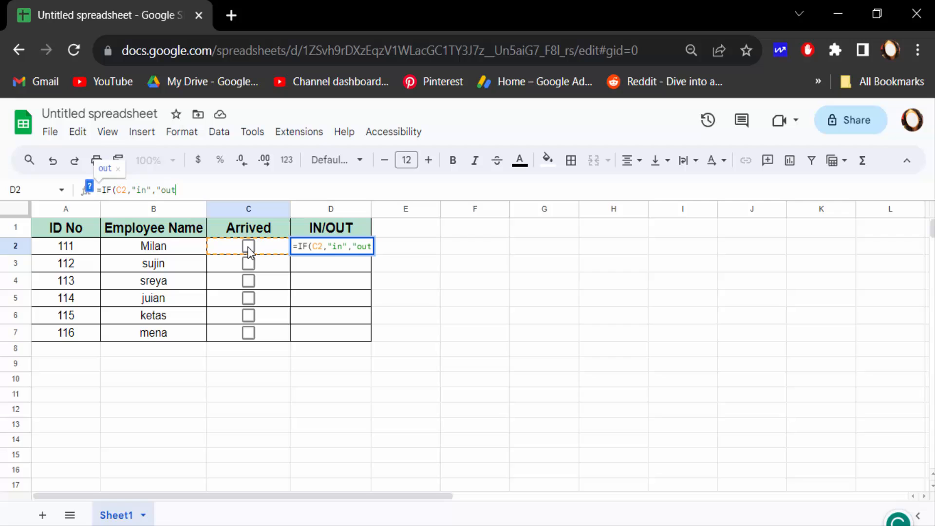
{"action": "type", "text": "\""}
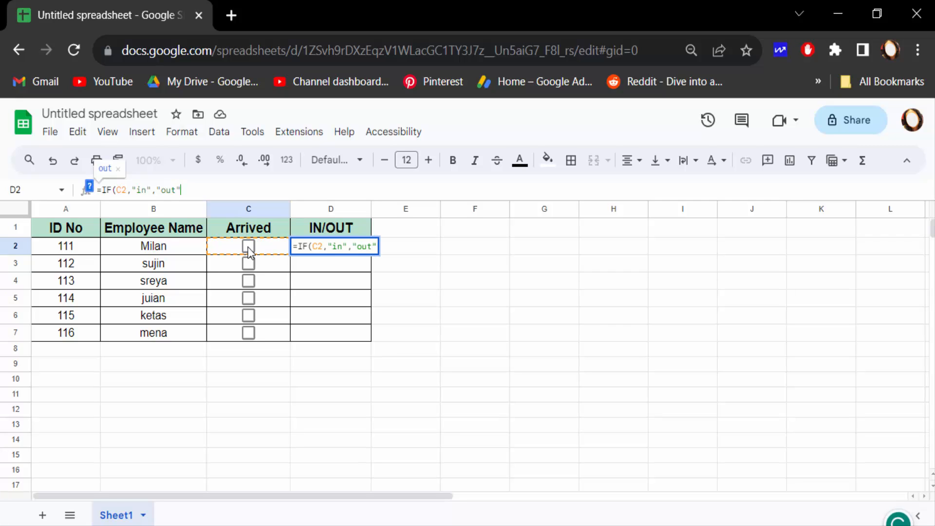
{"action": "key", "text": "Enter"}
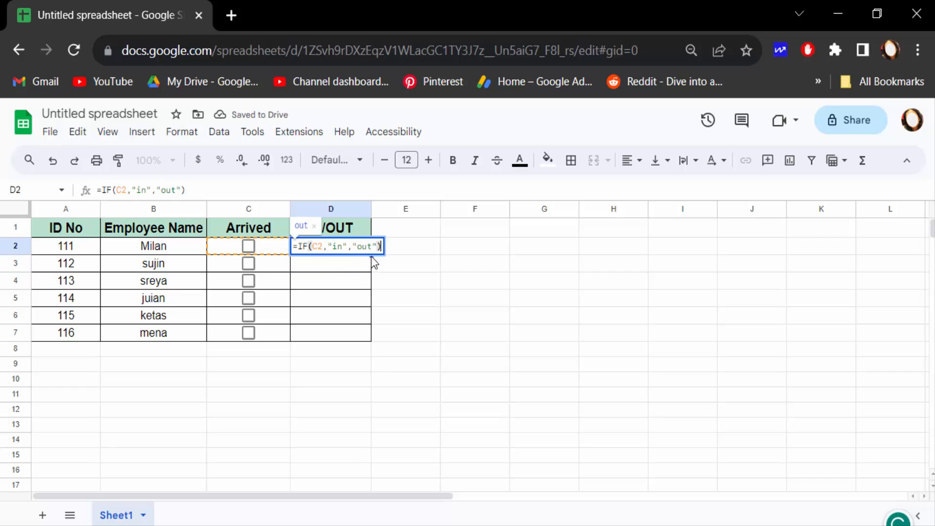
{"action": "key", "text": "Enter"}
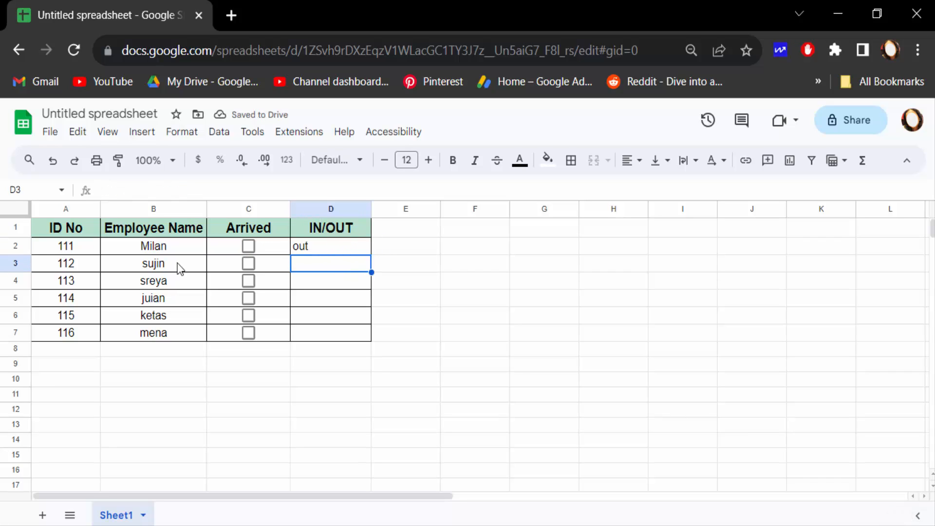
Copy the D2 IF formula down to D7 and leave employee 111's Arrived box unticked
{"action": "left_click", "coordinate": [249, 245]}
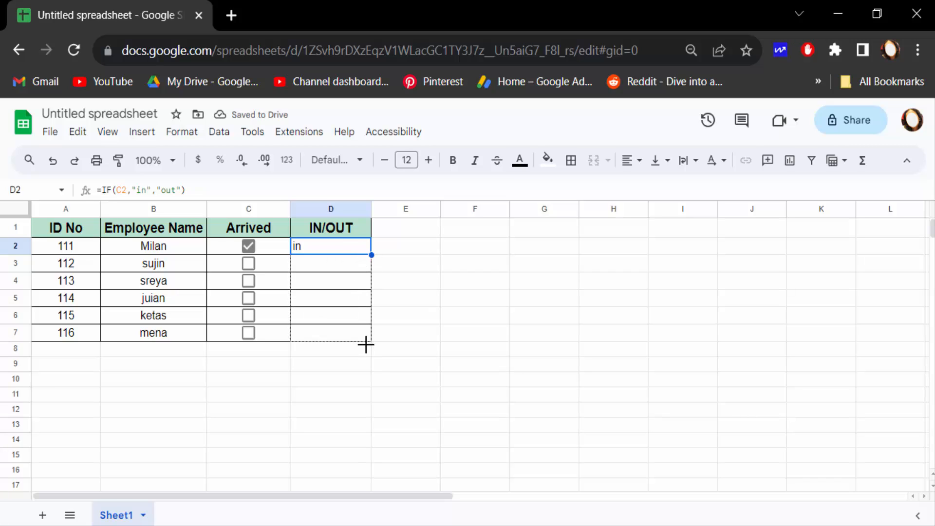
{"action": "left_click_drag", "start_coordinate": [371, 255], "coordinate": [371, 341]}
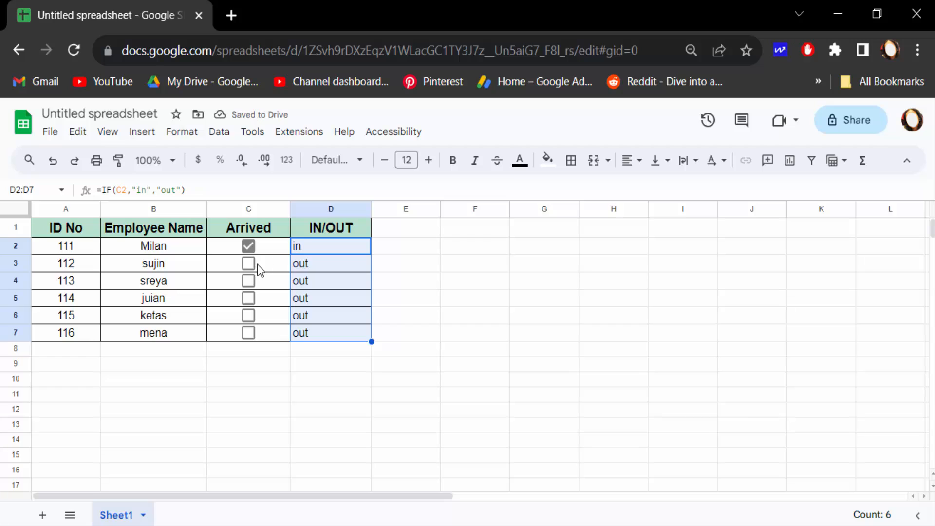
{"action": "left_click", "coordinate": [248, 245]}
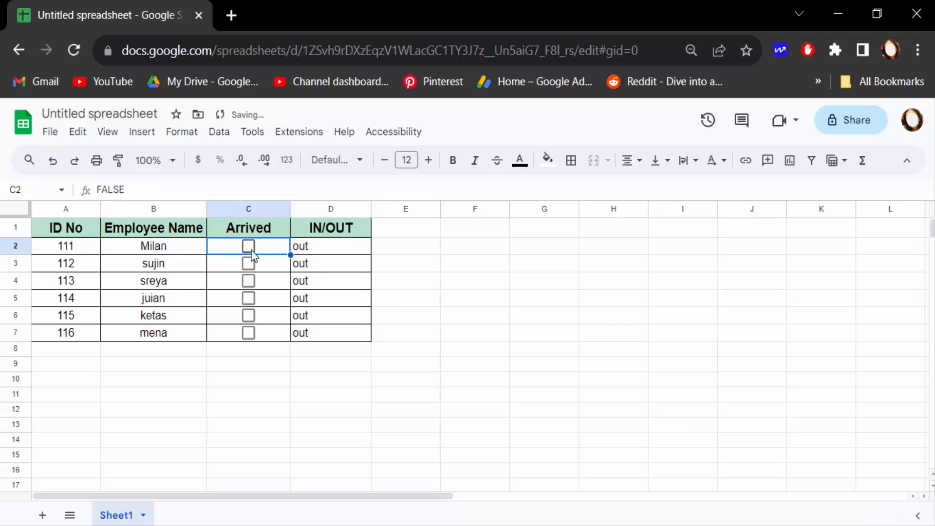
Toggle the Arrived checkboxes so employees 112, 113 and 116 read in and the others out
{"action": "left_click", "coordinate": [248, 246]}
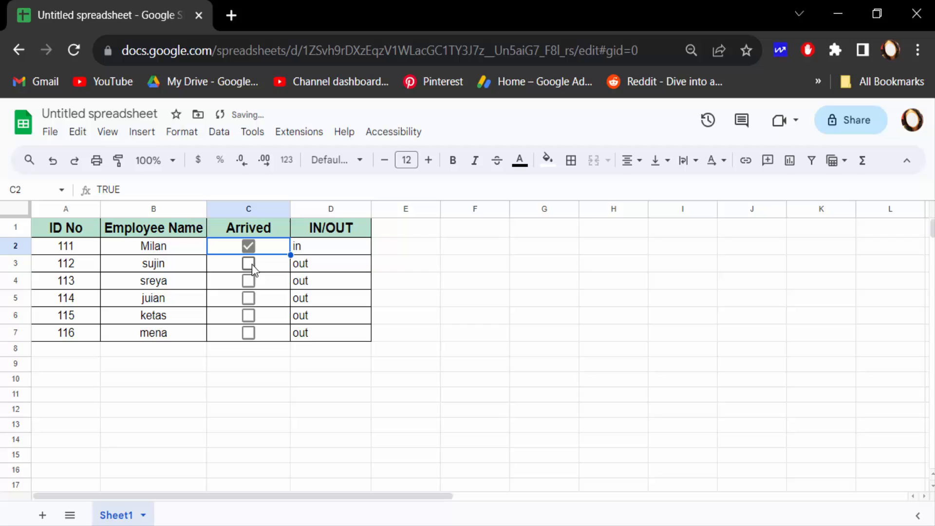
{"action": "left_click", "coordinate": [249, 246]}
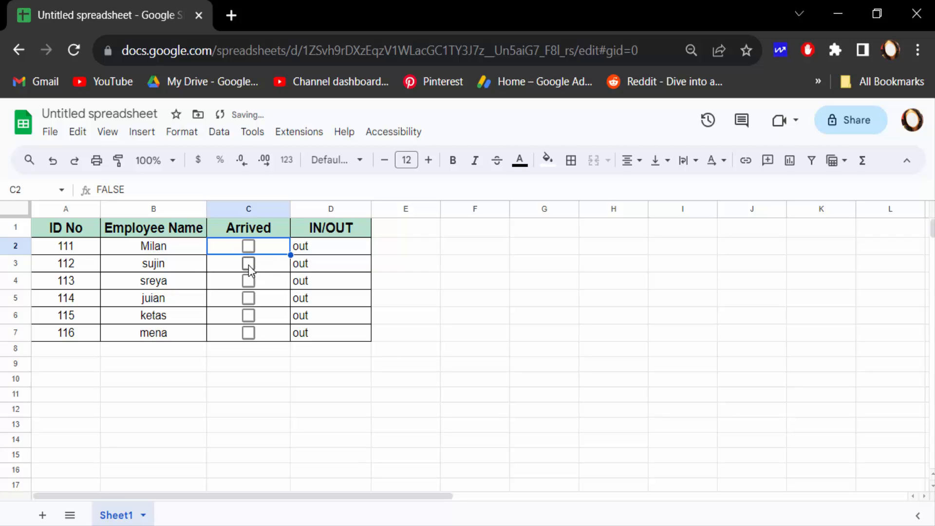
{"action": "left_click", "coordinate": [249, 281]}
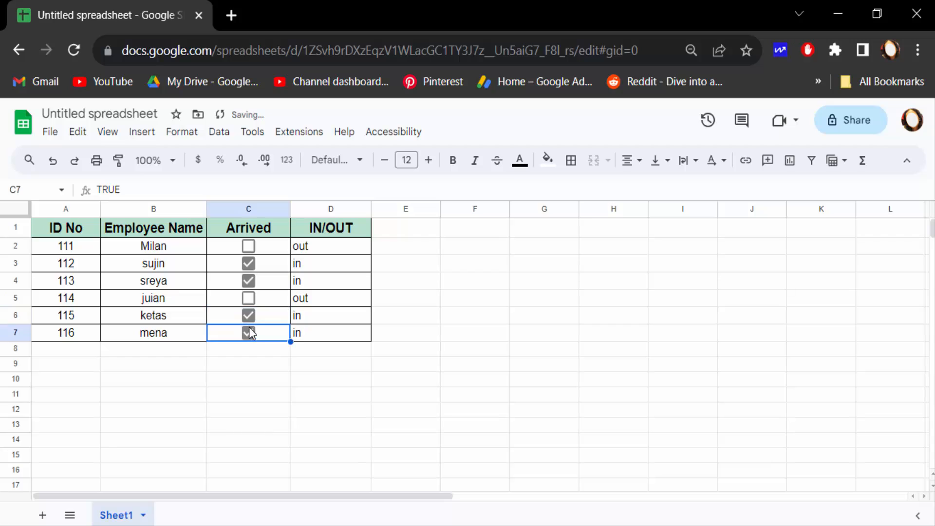
{"action": "left_click", "coordinate": [248, 316]}
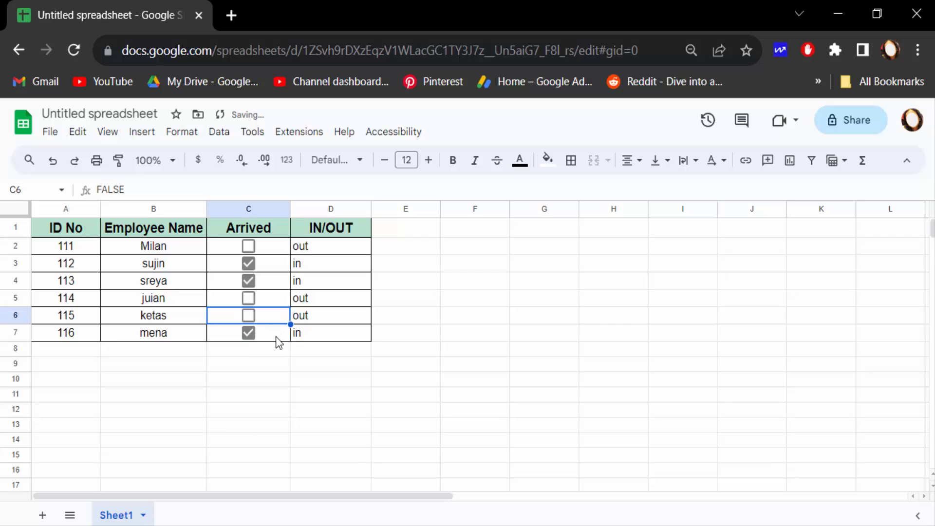